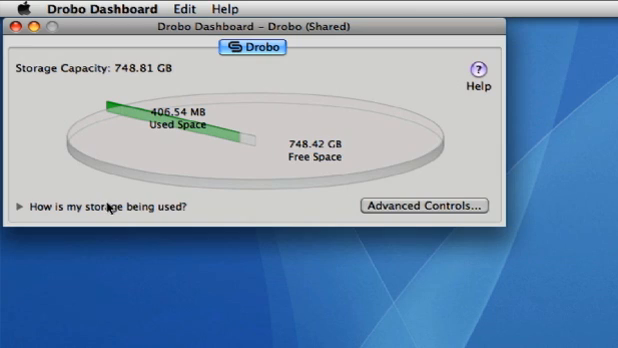
Expand the 'How is my storage being used?' breakdown on the main storage view.
{"action": "left_click", "coordinate": [35, 208]}
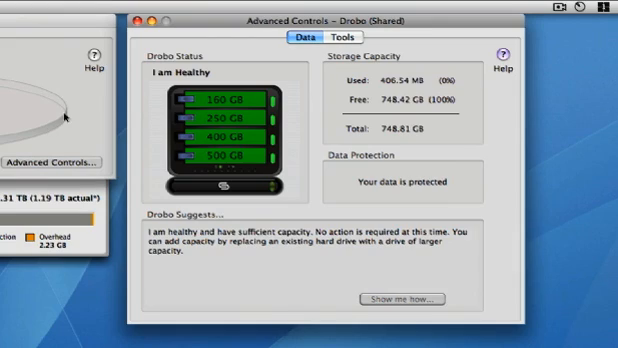
{"action": "mouse_move", "coordinate": [210, 62]}
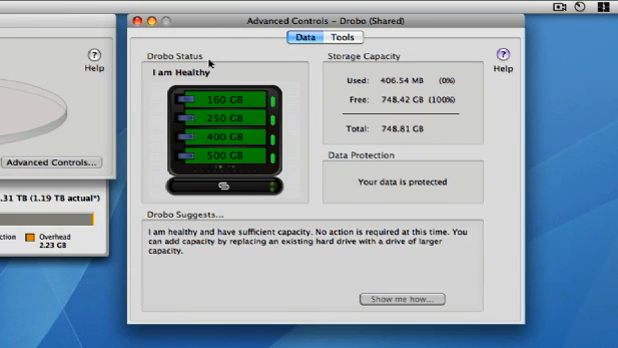
{"action": "mouse_move", "coordinate": [355, 55]}
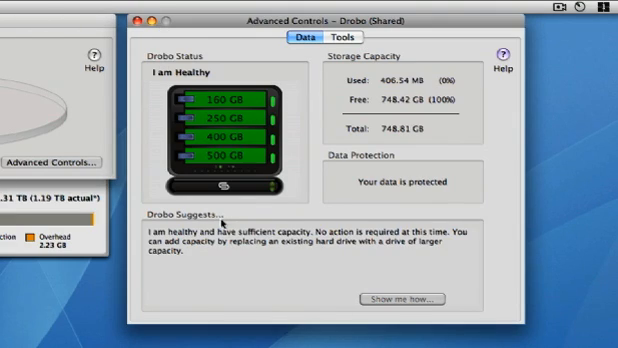
{"action": "mouse_move", "coordinate": [307, 130]}
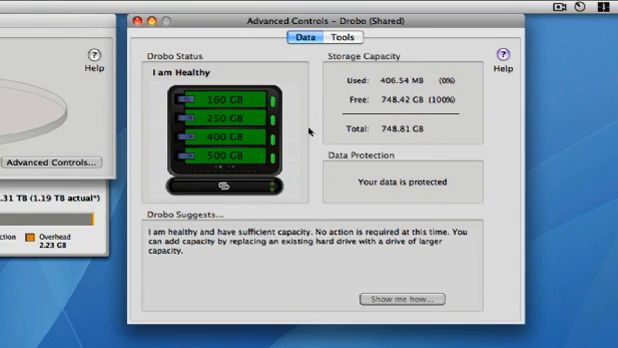
Switch to the Tools tab for device commands, alerts and update details.
{"action": "left_click", "coordinate": [333, 38]}
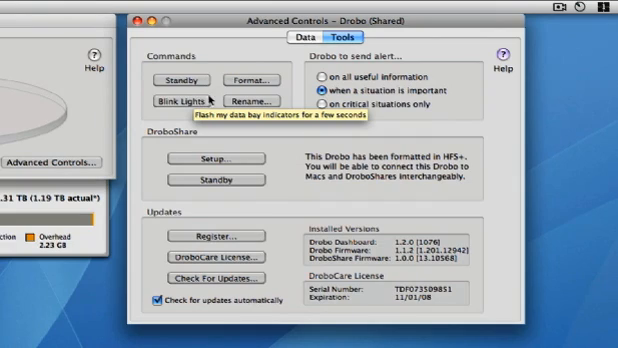
{"action": "mouse_move", "coordinate": [250, 82]}
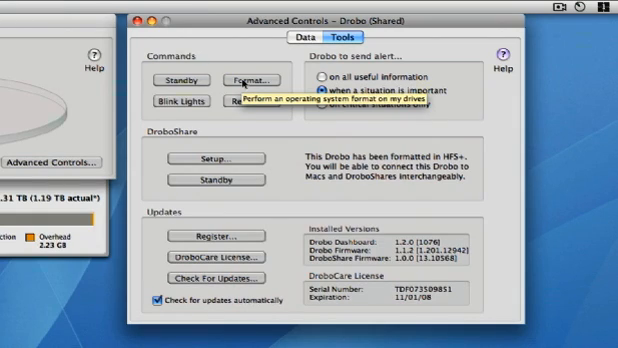
{"action": "mouse_move", "coordinate": [247, 103]}
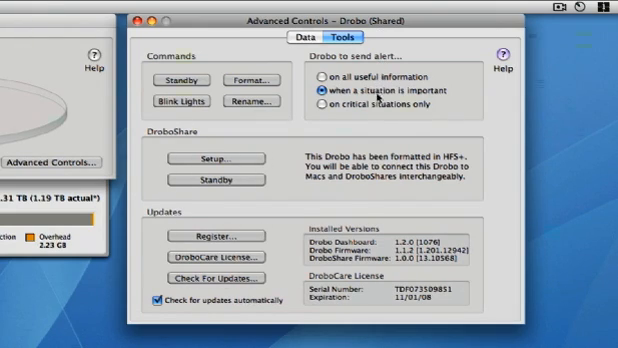
{"action": "mouse_move", "coordinate": [378, 107]}
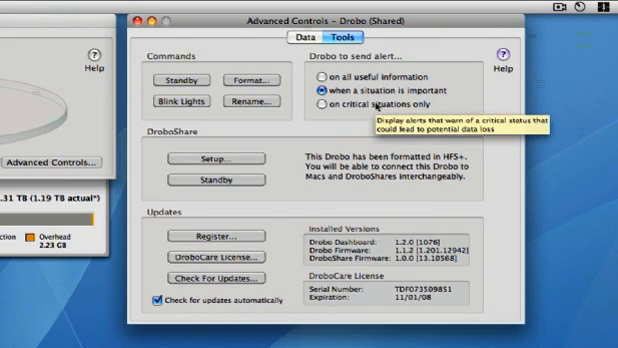